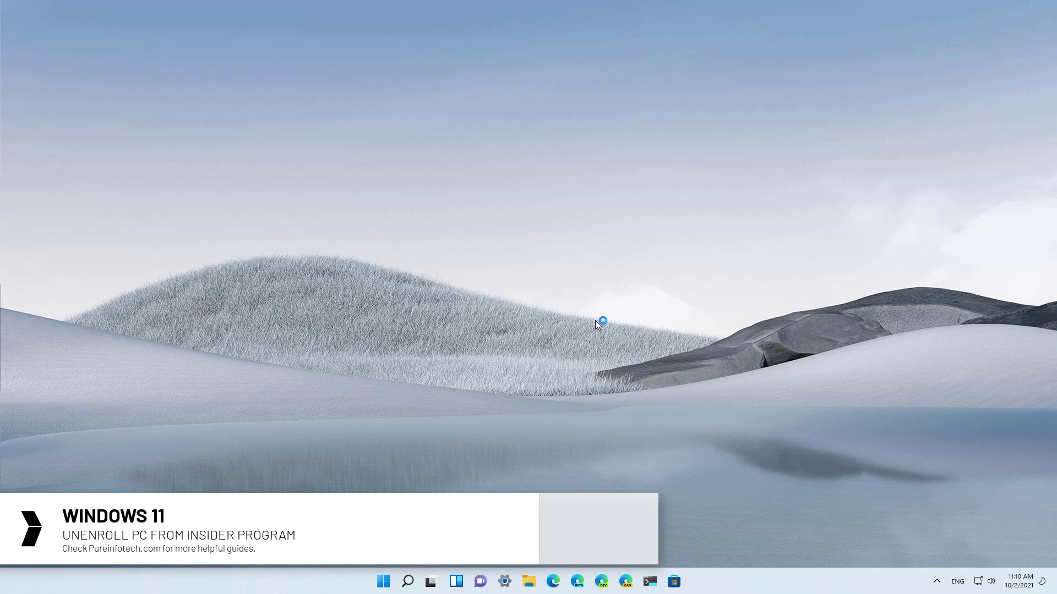
- Search 'settings' from Start, launch Settings, and go to the Windows Update page
click(383, 581)
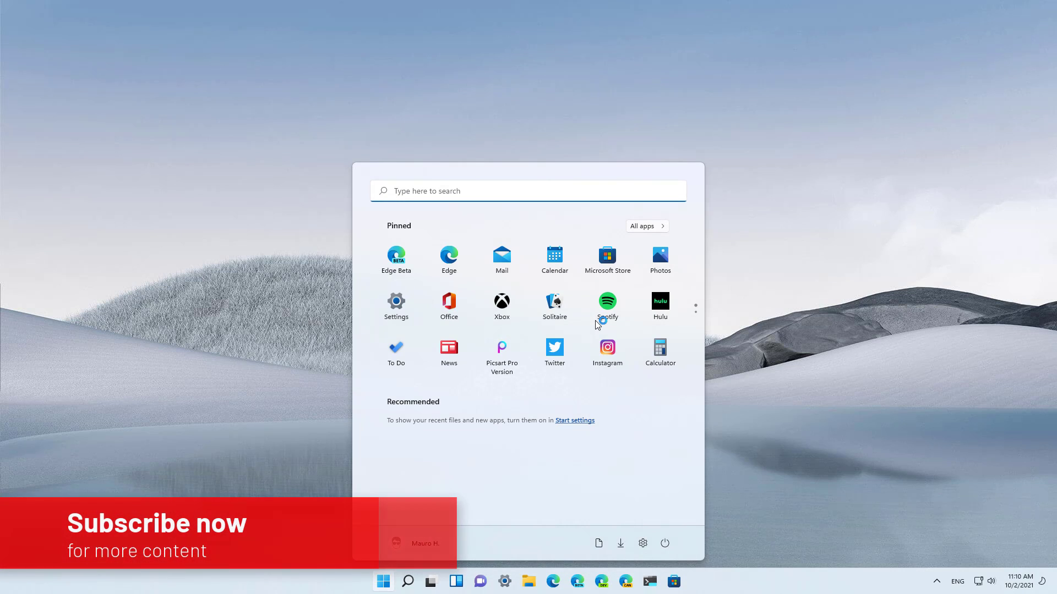
text(settings)
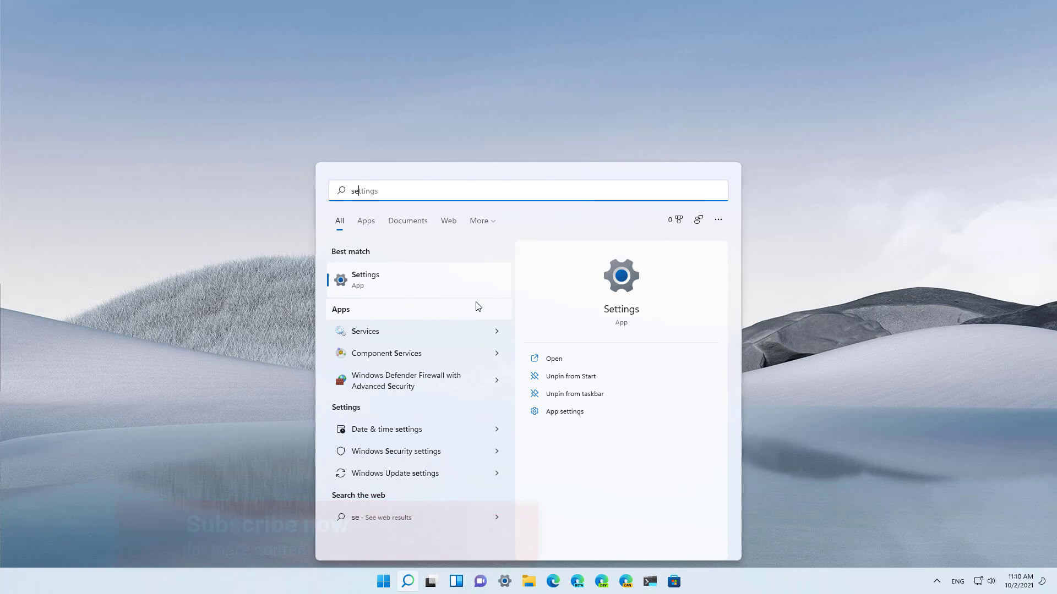
click(365, 279)
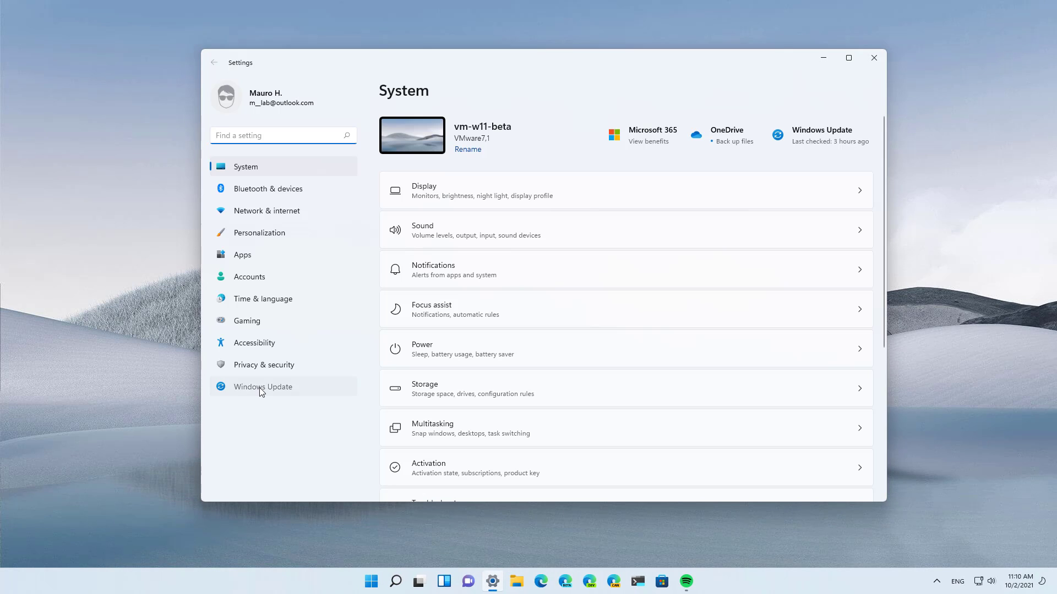
click(263, 386)
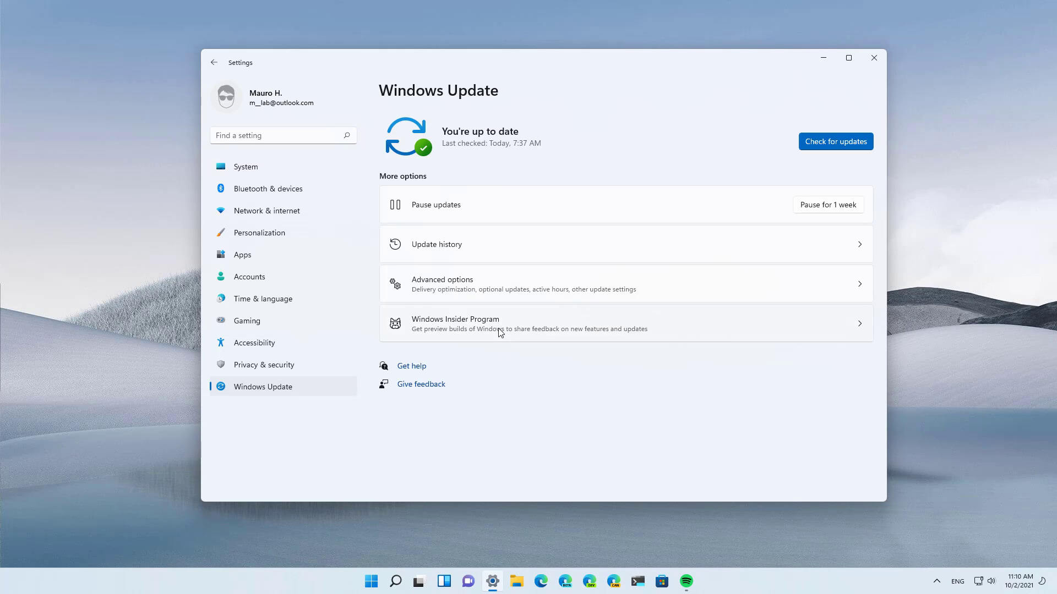
- On Windows Insider Program, turn on 'Unenroll this device when the next version of Windows releases'
click(455, 324)
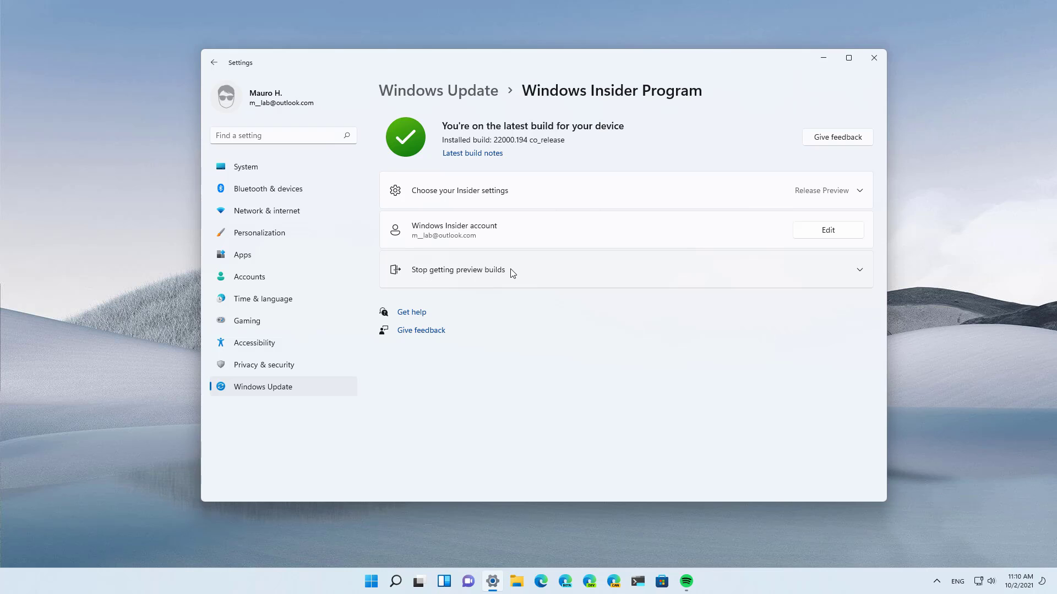
click(458, 269)
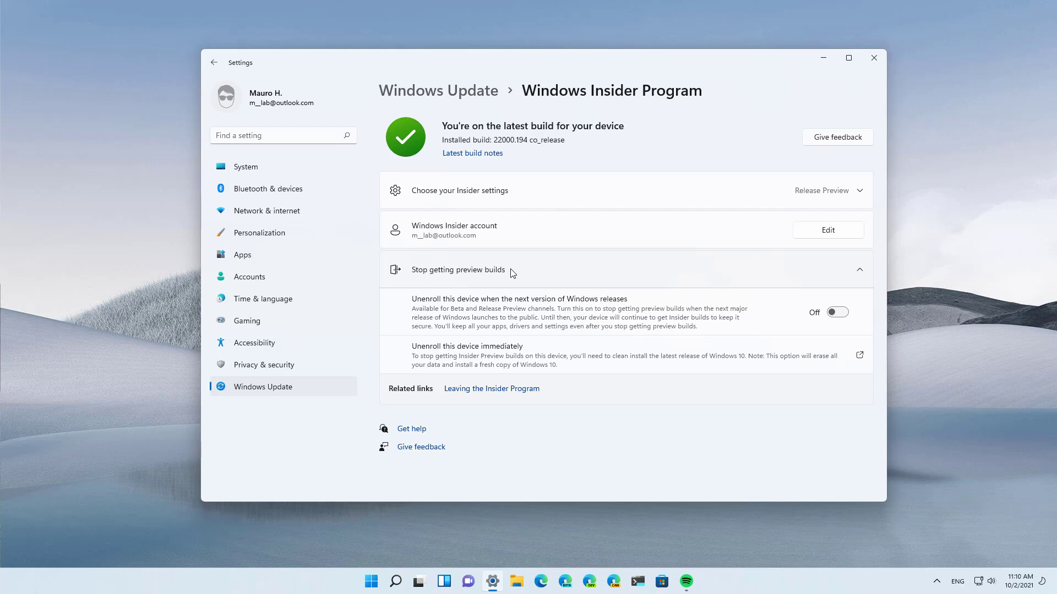
mouse_move(573, 273)
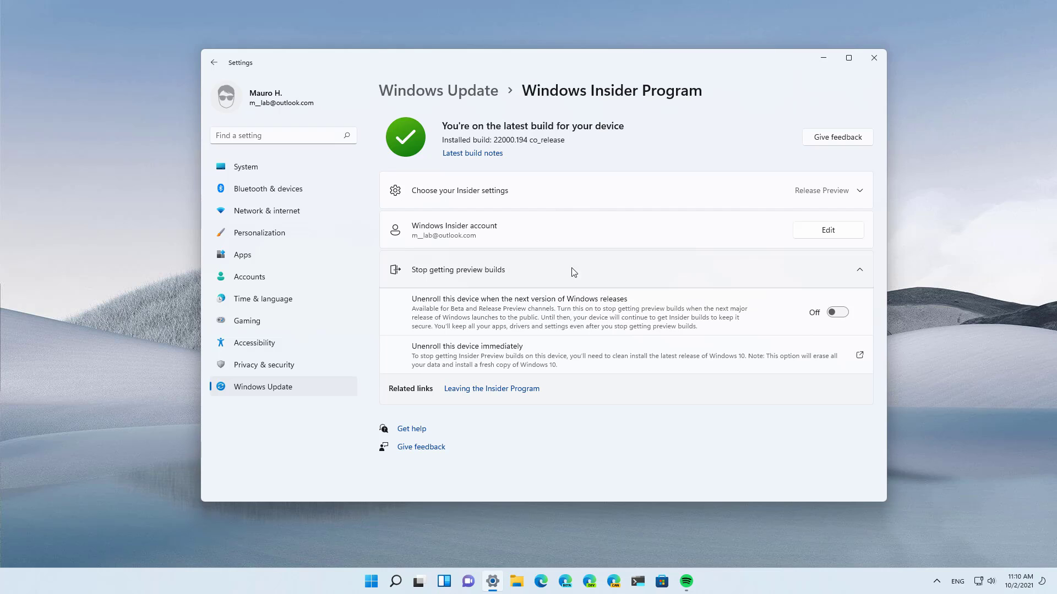
click(836, 312)
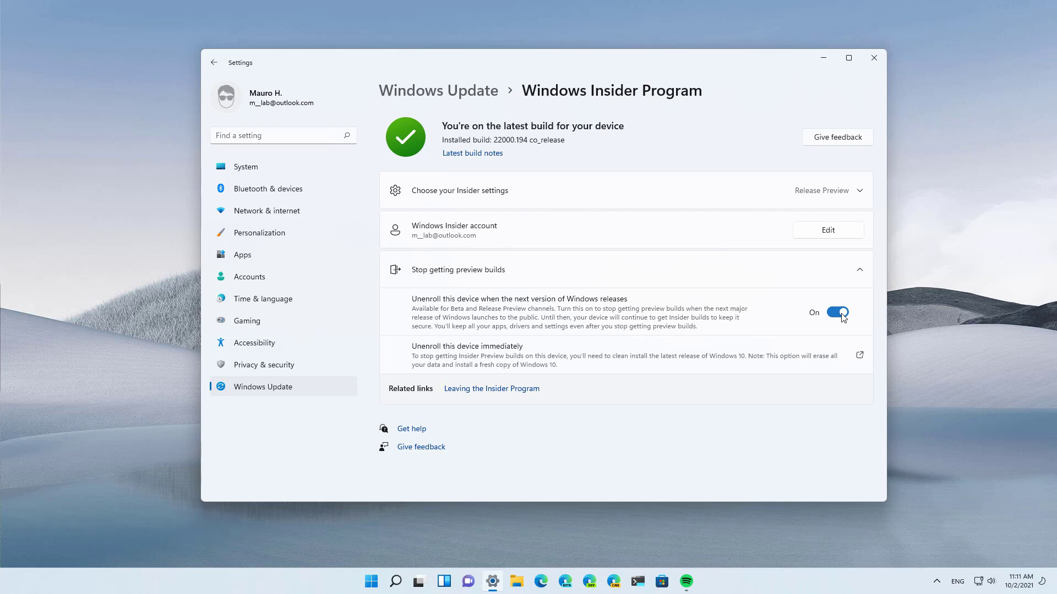